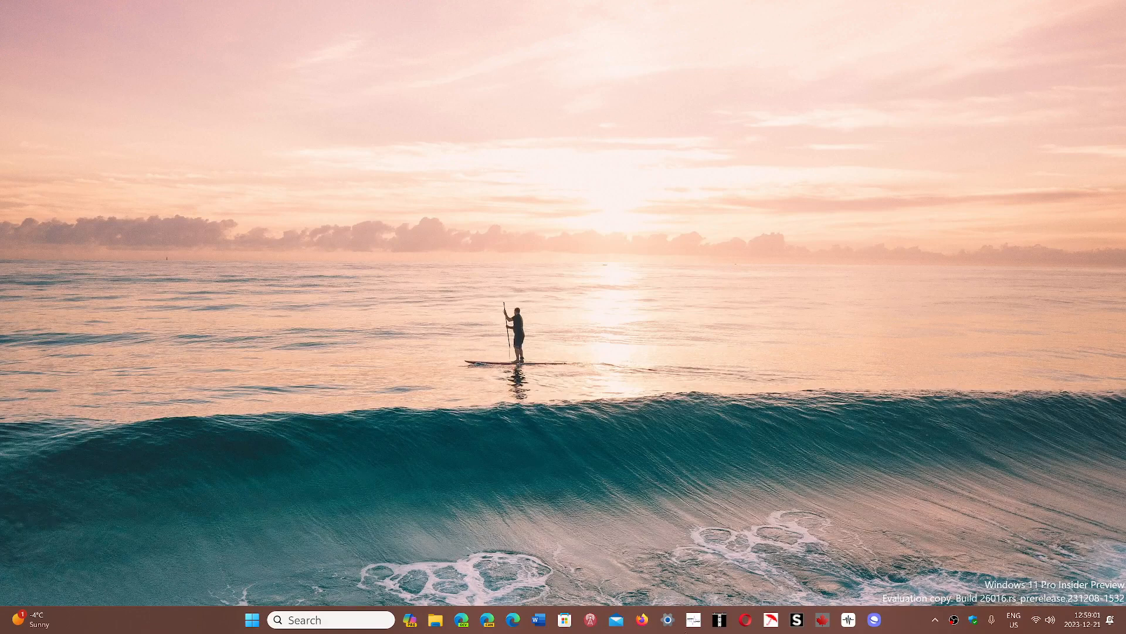
{"action": "mouse_move", "coordinate": [505, 523]}
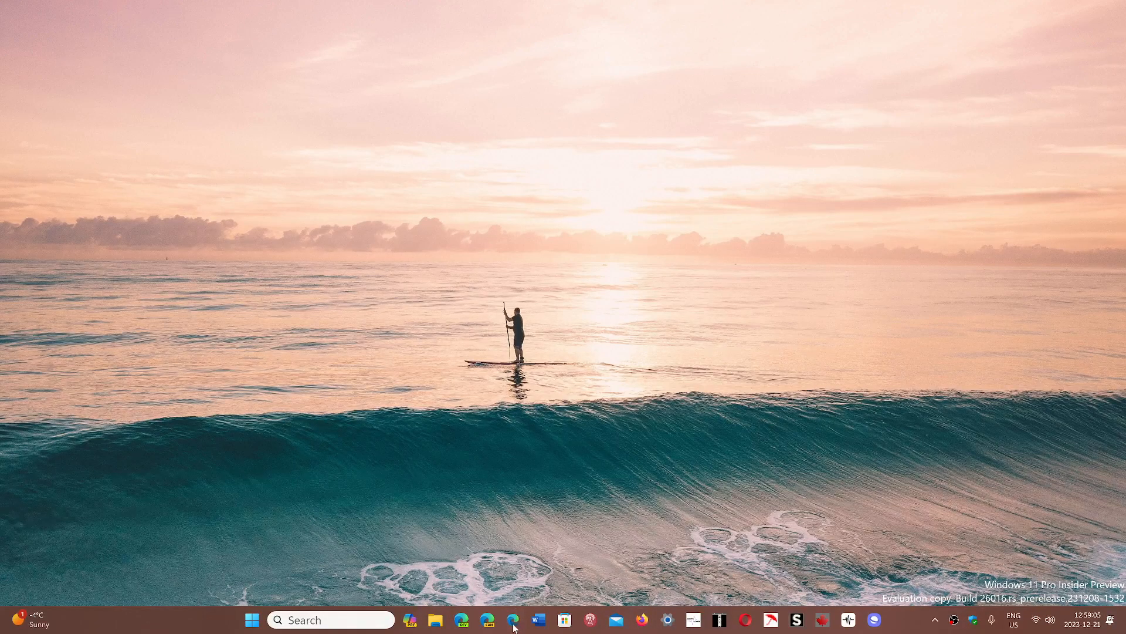
Step: Launch Edge and show its About page confirming version 120.0.2210.89 is up to date
{"action": "left_click", "coordinate": [513, 619]}
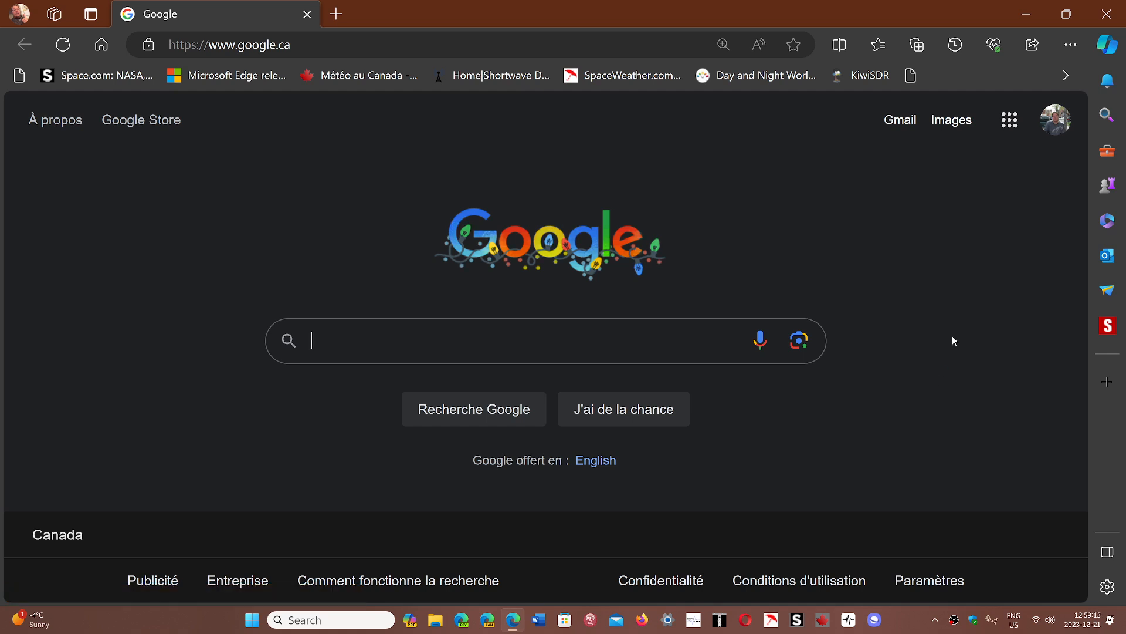
{"action": "mouse_move", "coordinate": [938, 258]}
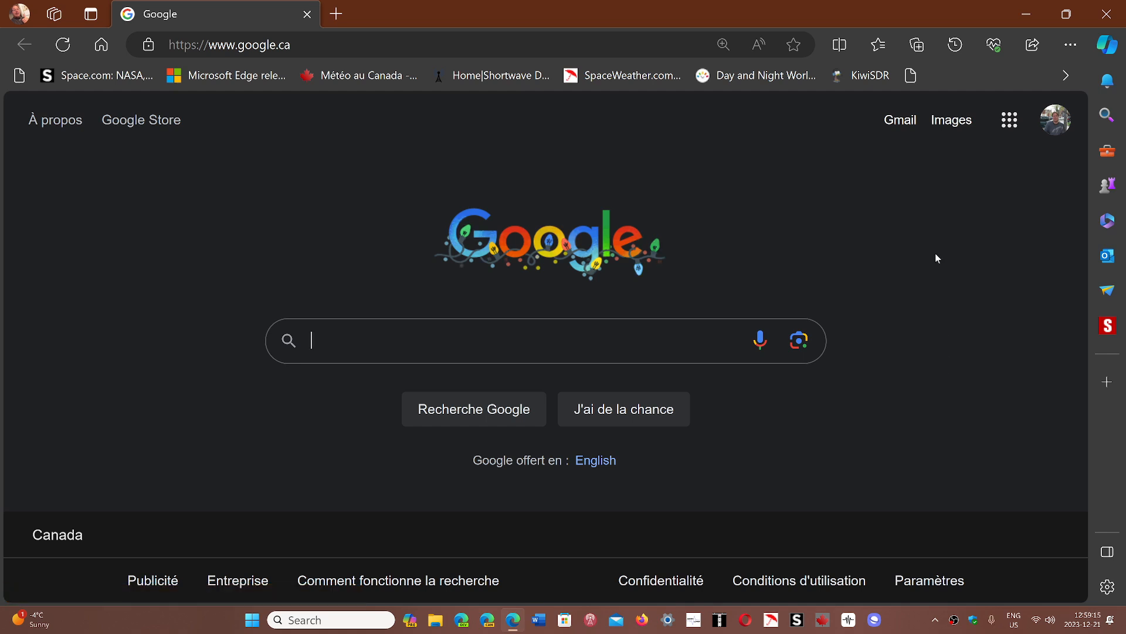
{"action": "left_click", "coordinate": [1070, 44]}
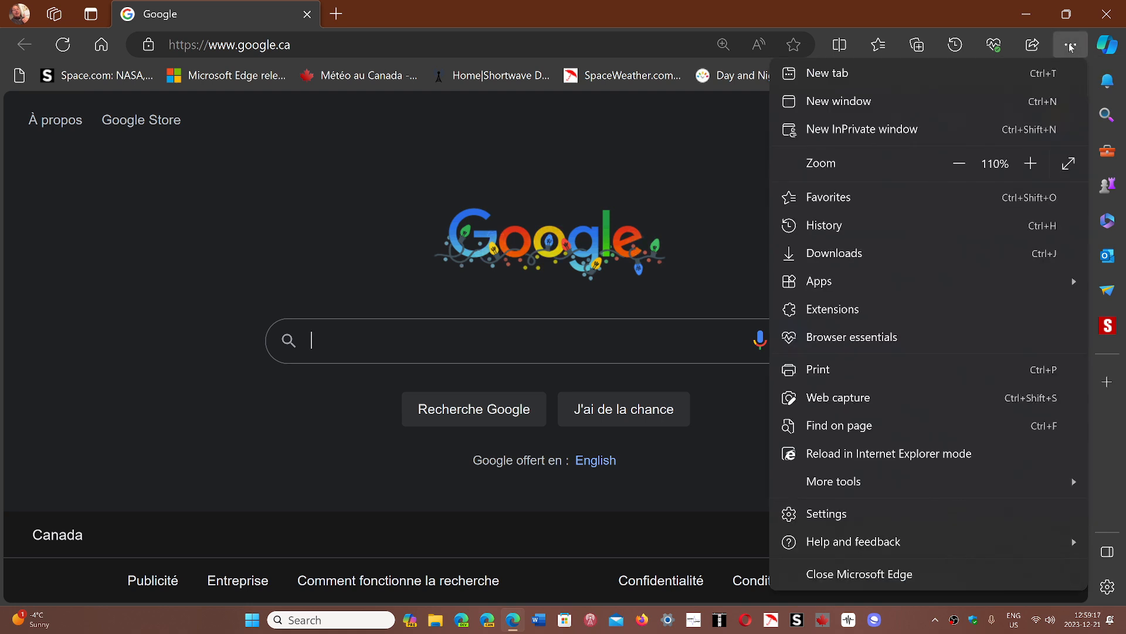
{"action": "mouse_move", "coordinate": [854, 541]}
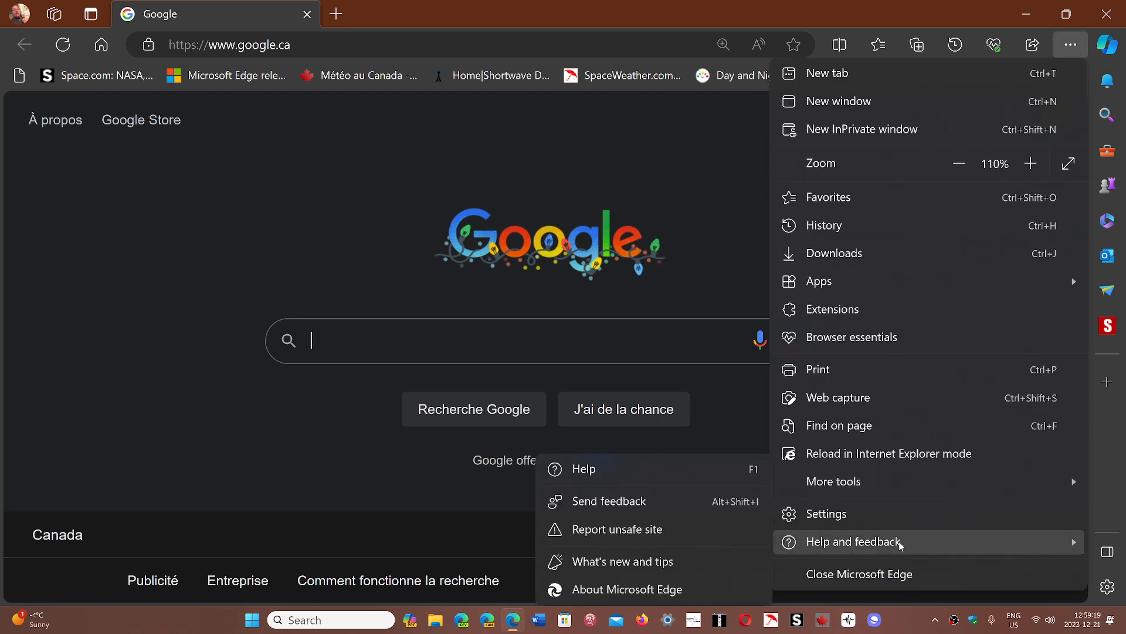
{"action": "left_click", "coordinate": [626, 589]}
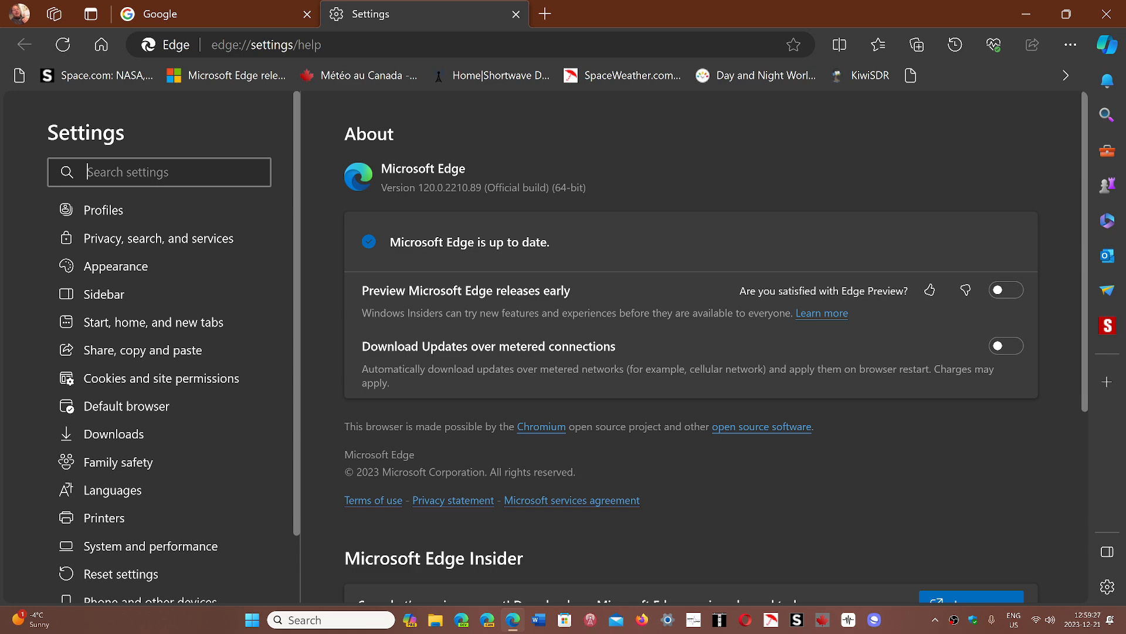
{"action": "mouse_move", "coordinate": [1023, 13]}
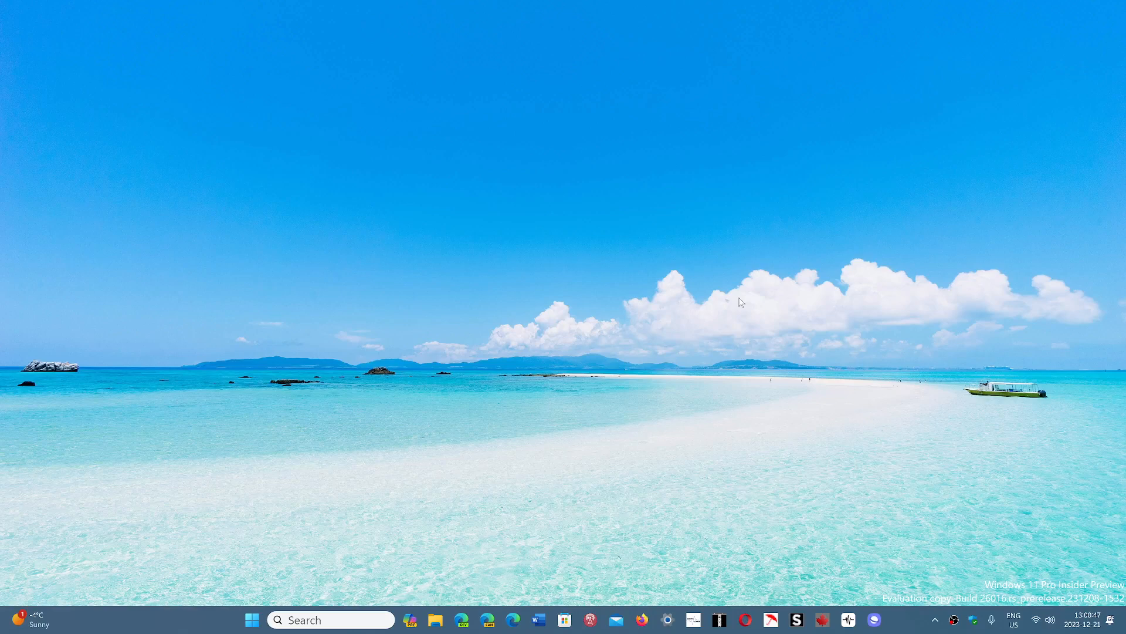
{"action": "mouse_move", "coordinate": [841, 410]}
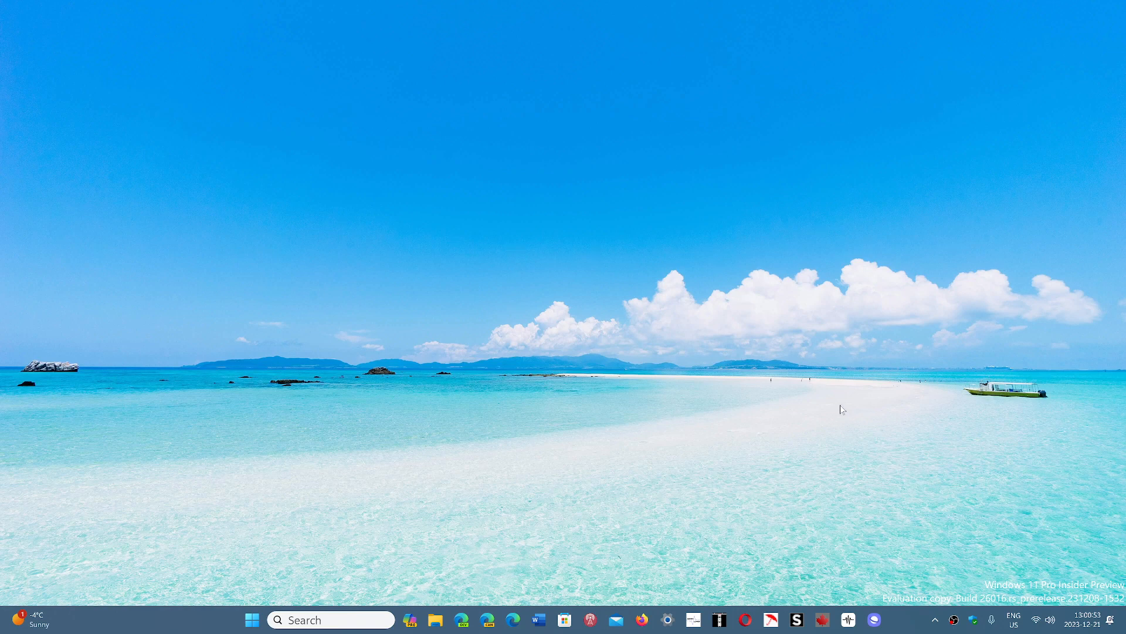
{"action": "mouse_move", "coordinate": [898, 626]}
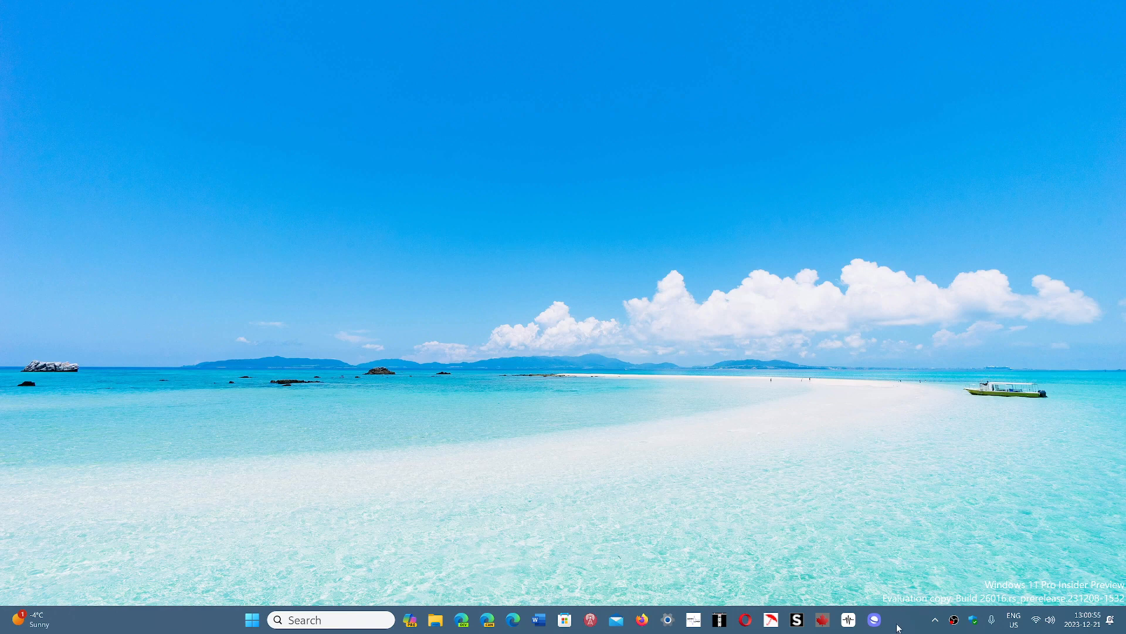